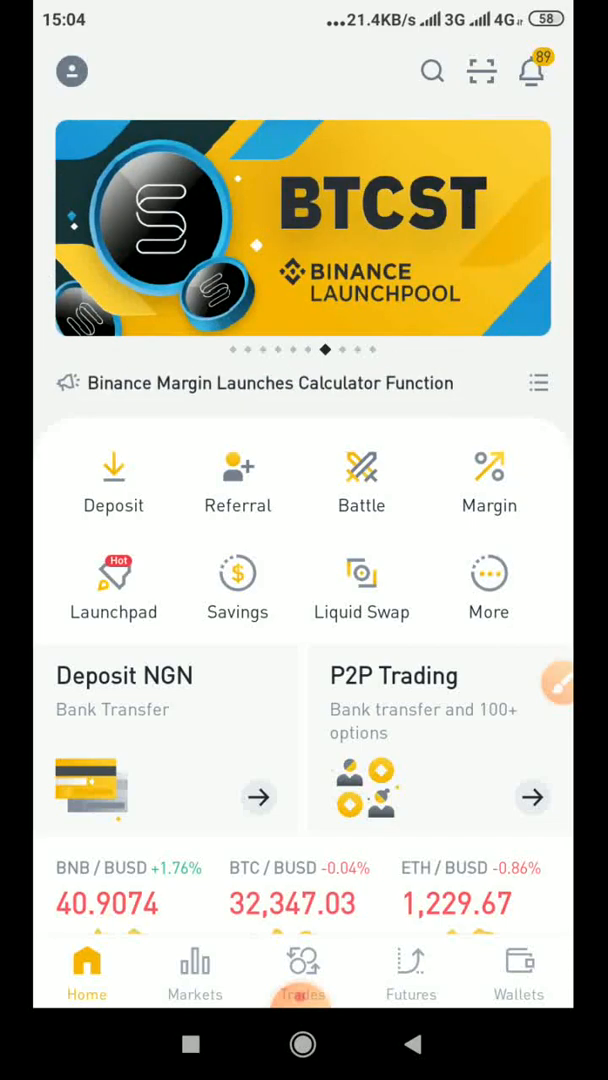
- Leave Binance to the home screen and reopen the Binance app
{"action": "scroll", "scroll_direction": "down", "scroll_amount": 3}
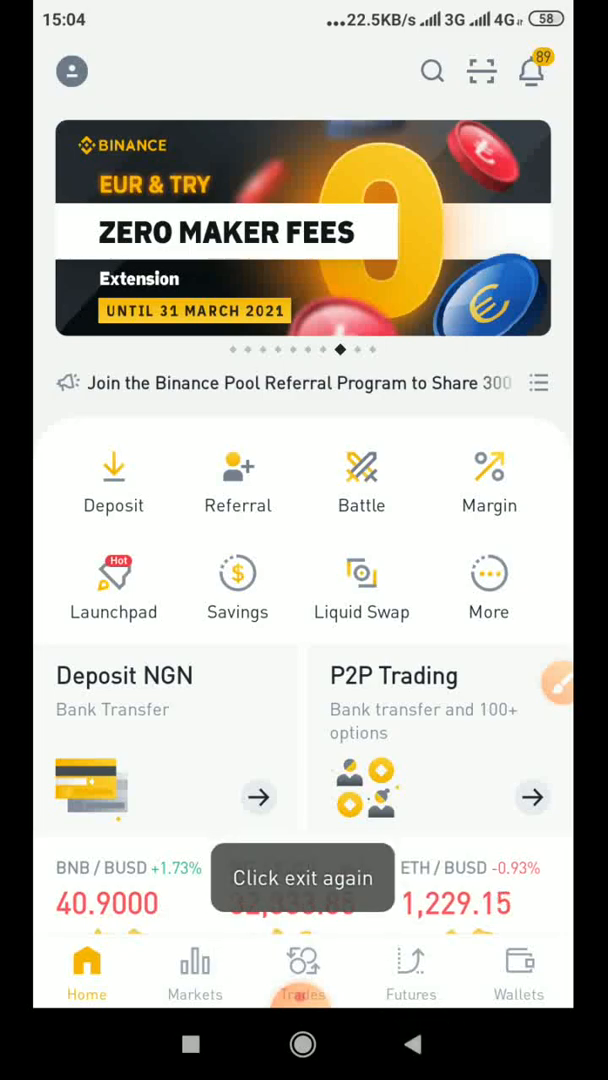
{"action": "left_click", "coordinate": [304, 1044]}
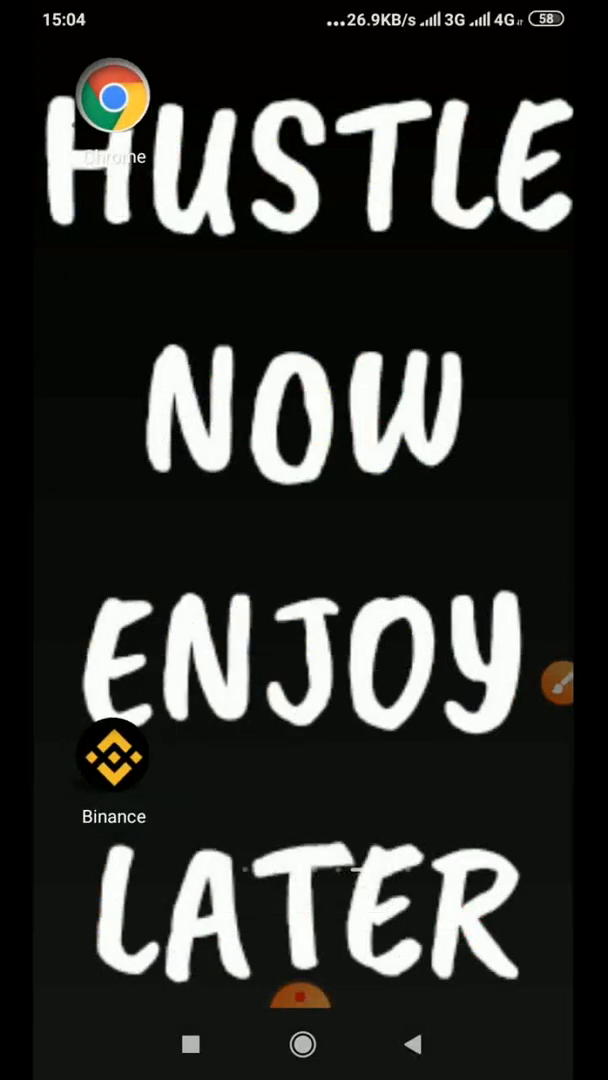
{"action": "left_click", "coordinate": [560, 684]}
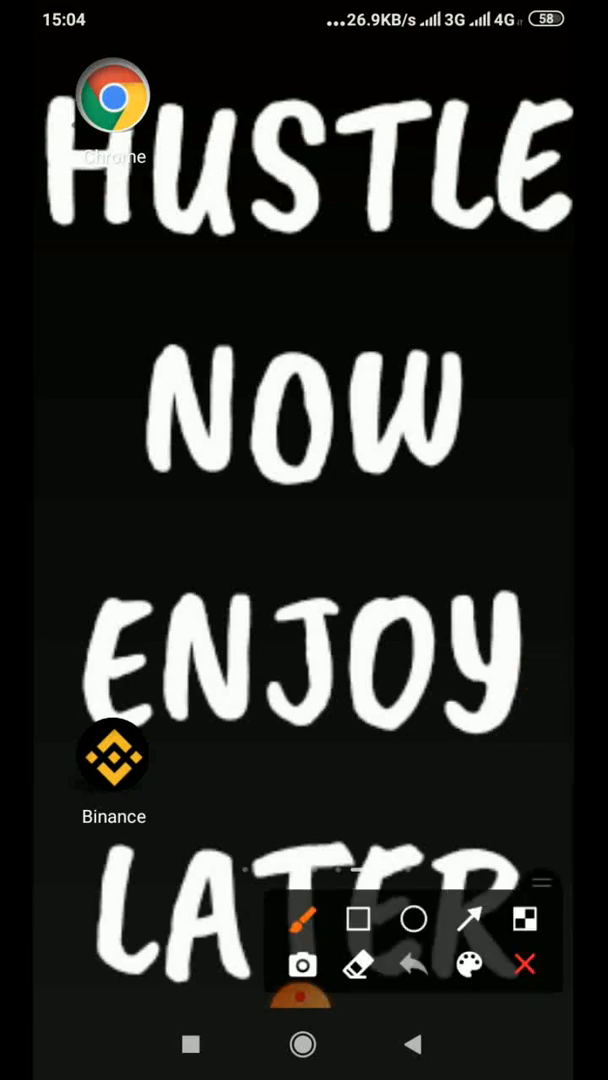
{"action": "left_click", "coordinate": [524, 964]}
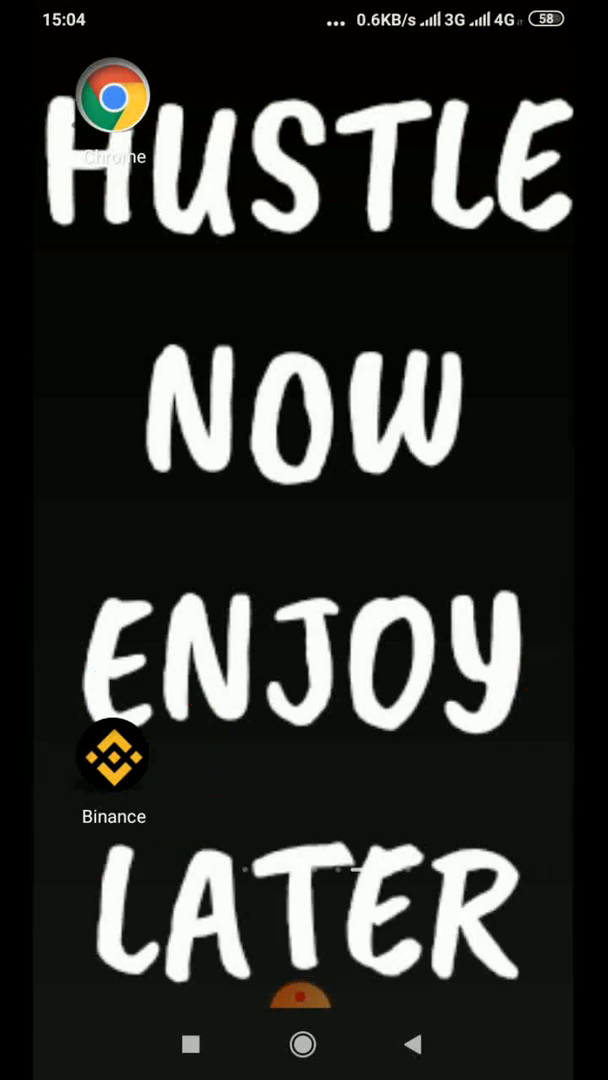
{"action": "left_click", "coordinate": [112, 760]}
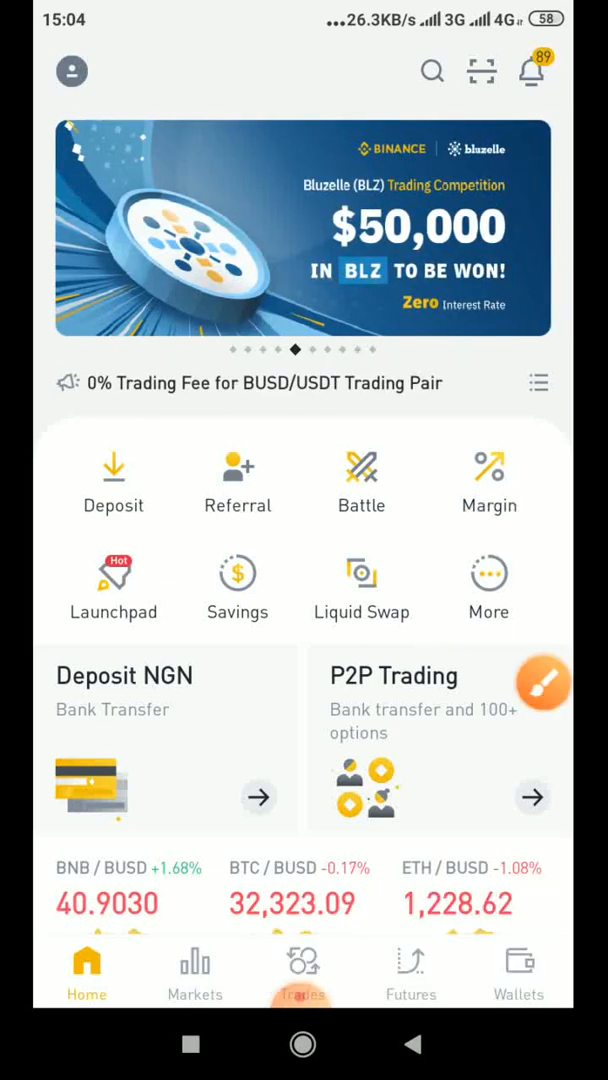
- Reach API Management from the More services list under the Others section
{"action": "left_click", "coordinate": [488, 590]}
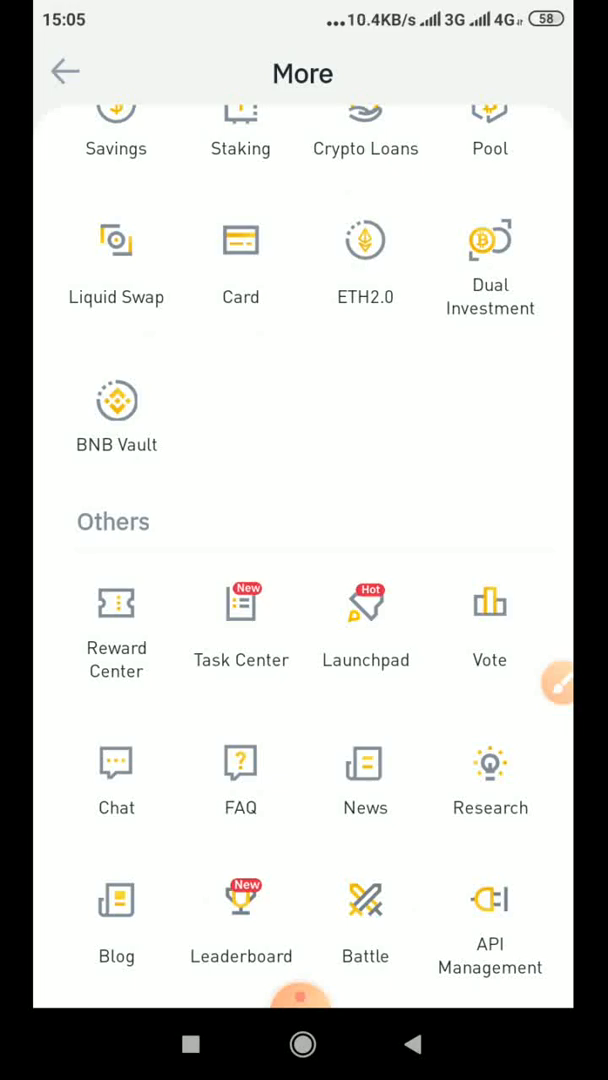
{"action": "scroll", "scroll_direction": "up", "scroll_amount": 3}
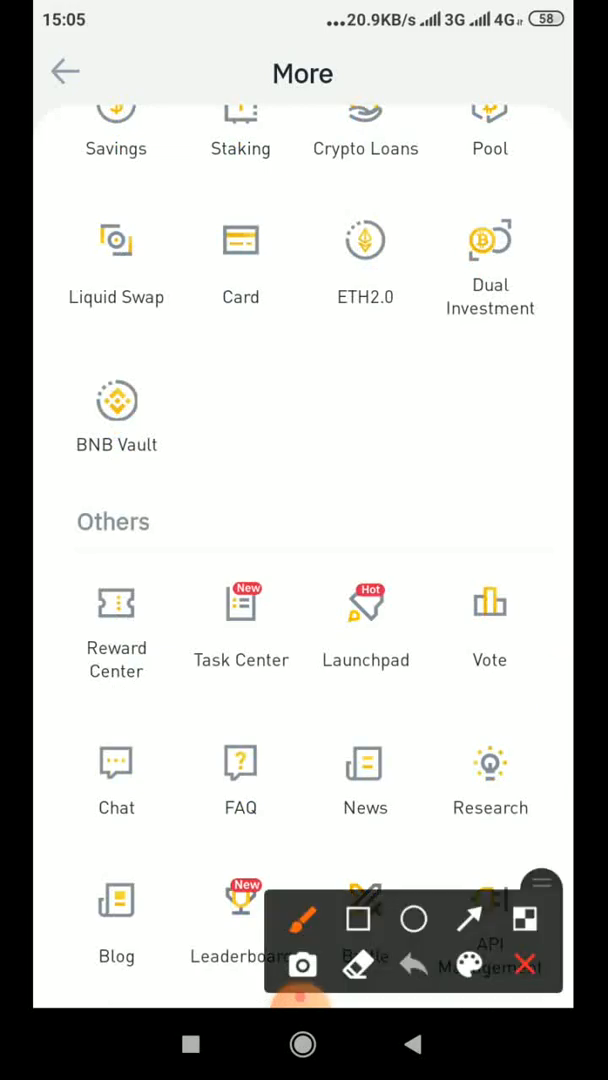
{"action": "left_click_drag", "start_coordinate": [264, 338], "coordinate": [414, 776]}
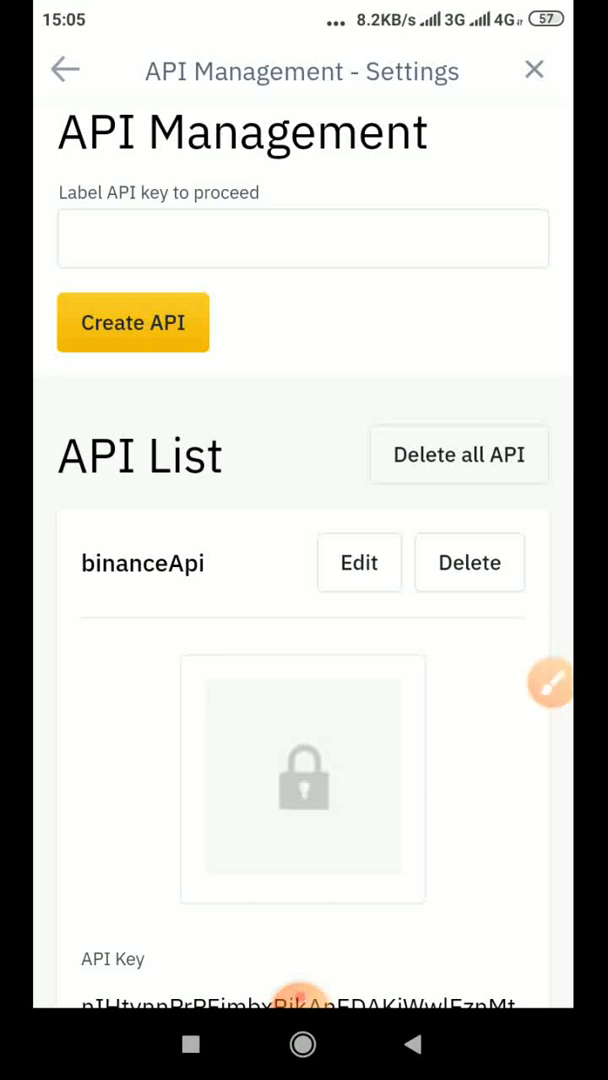
- Scroll the API List to show binanceApi's API key, Copy link and masked secret key
{"action": "scroll", "scroll_direction": "down", "scroll_amount": 3}
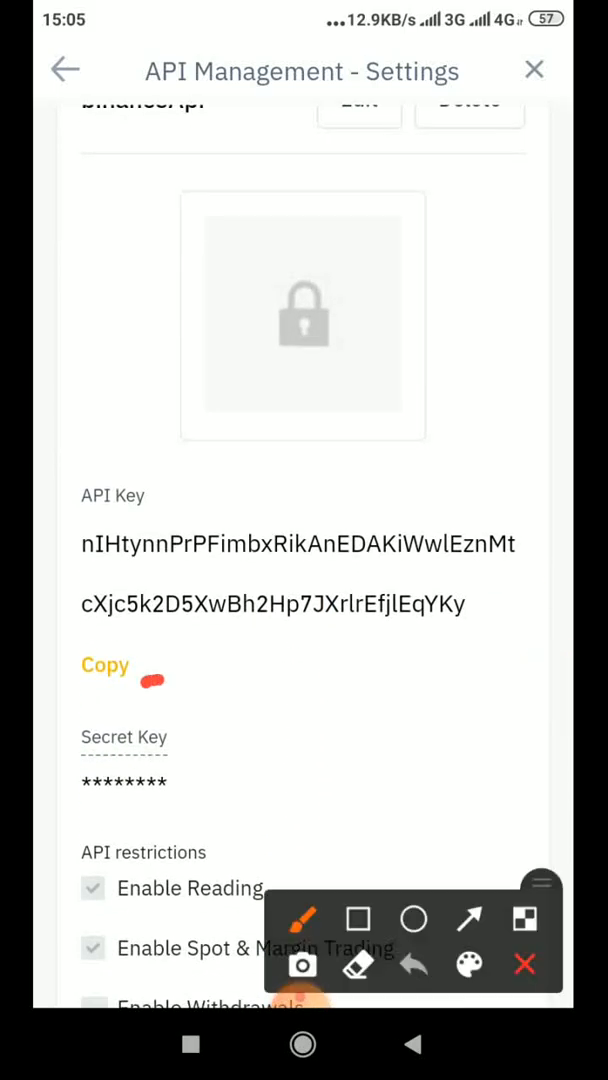
{"action": "left_click_drag", "start_coordinate": [150, 690], "coordinate": [230, 820]}
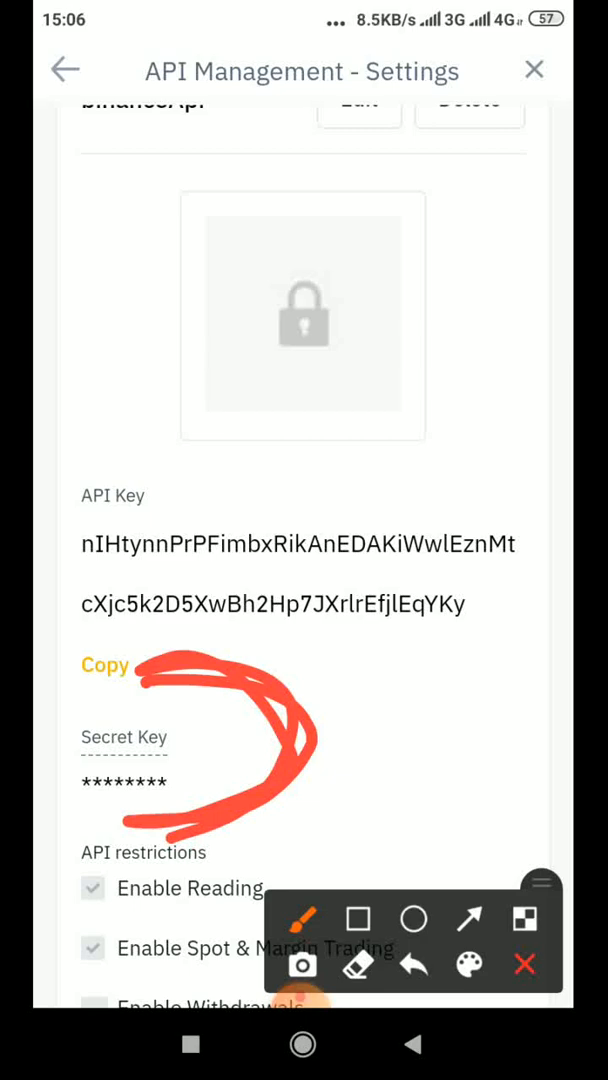
{"action": "left_click_drag", "start_coordinate": [244, 496], "coordinate": [296, 490]}
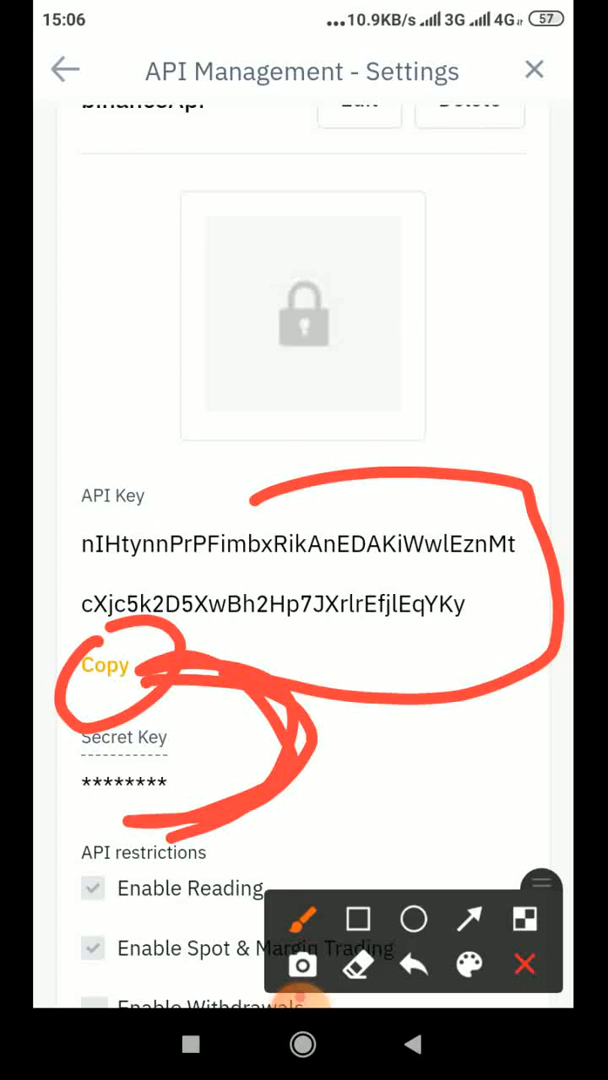
{"action": "left_click", "coordinate": [524, 964]}
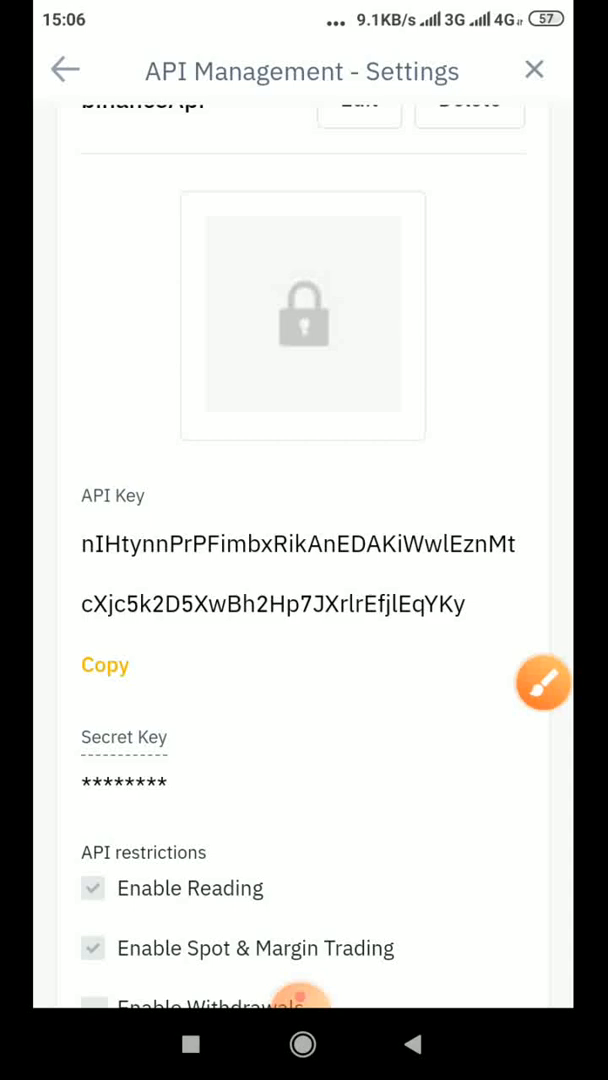
{"action": "scroll", "scroll_direction": "down", "scroll_amount": 3}
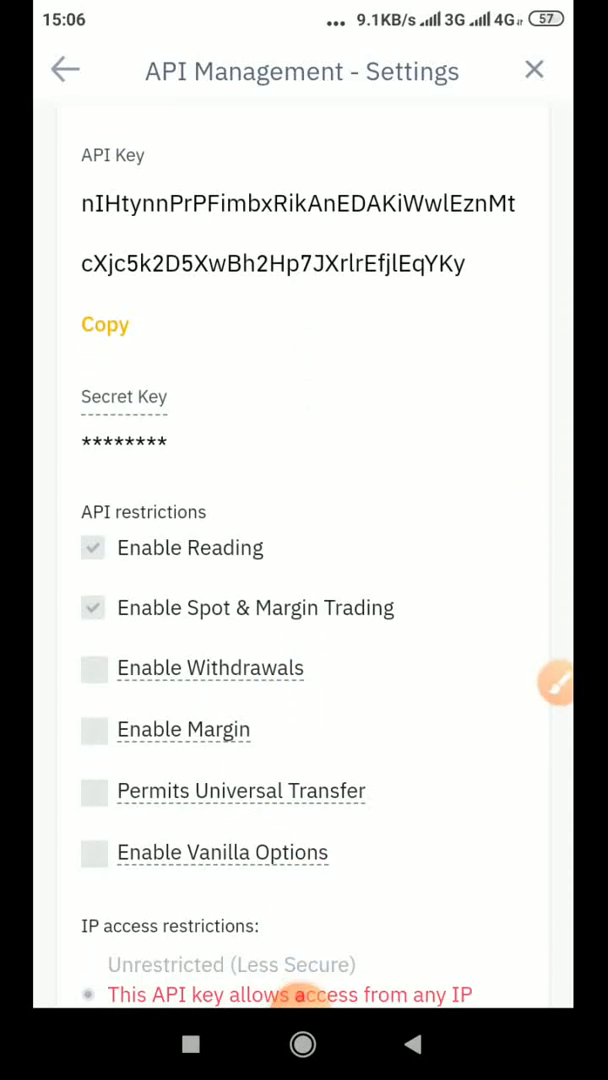
{"action": "scroll", "scroll_direction": "down", "scroll_amount": 3}
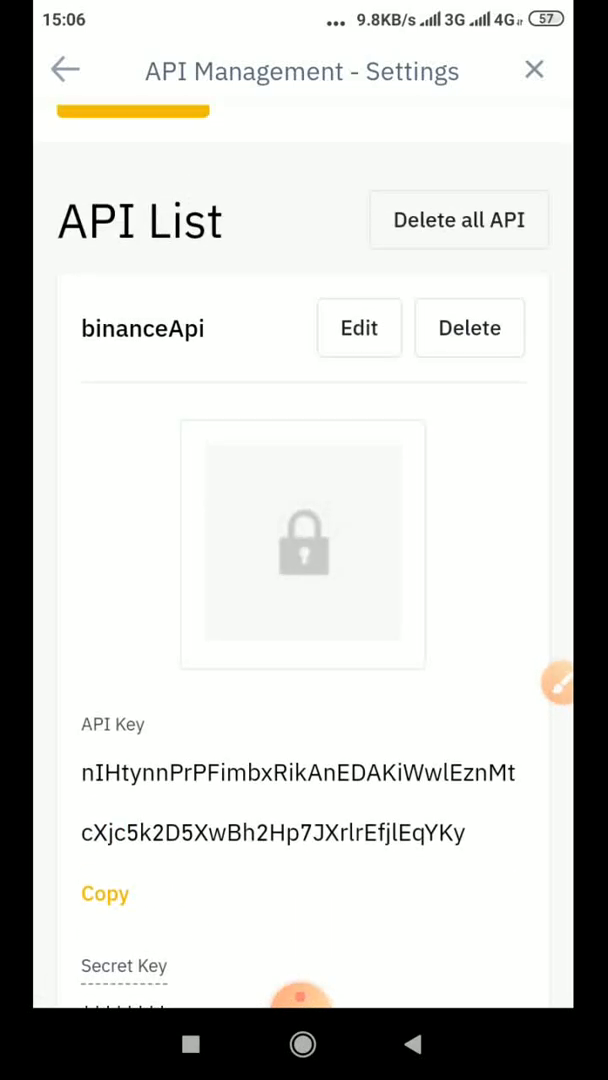
{"action": "scroll", "scroll_direction": "down", "scroll_amount": 3}
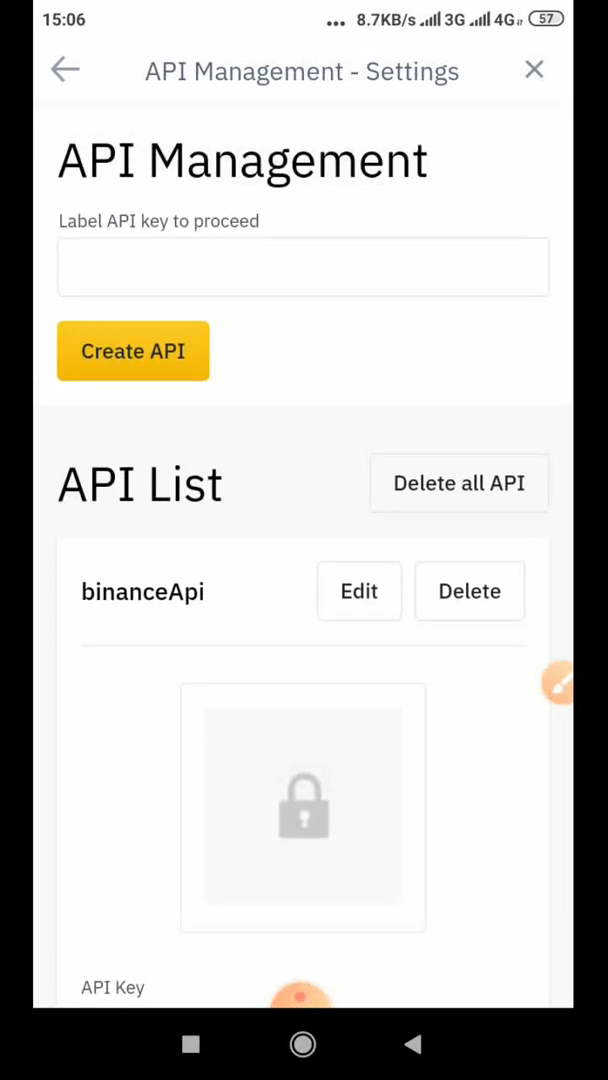
{"action": "scroll", "scroll_direction": "down", "scroll_amount": 3}
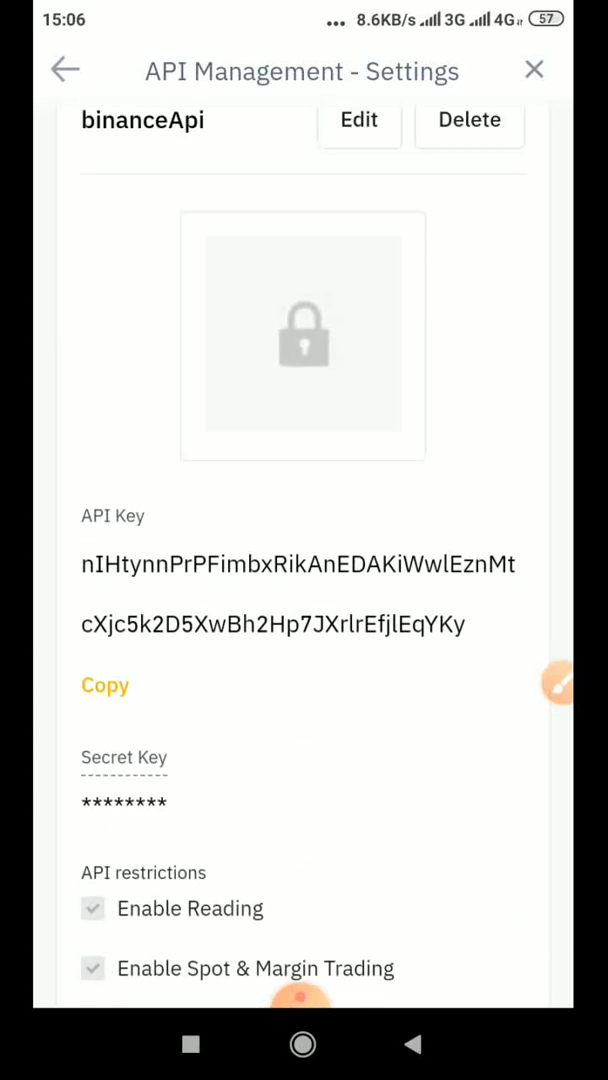
{"action": "scroll", "scroll_direction": "up", "scroll_amount": 3}
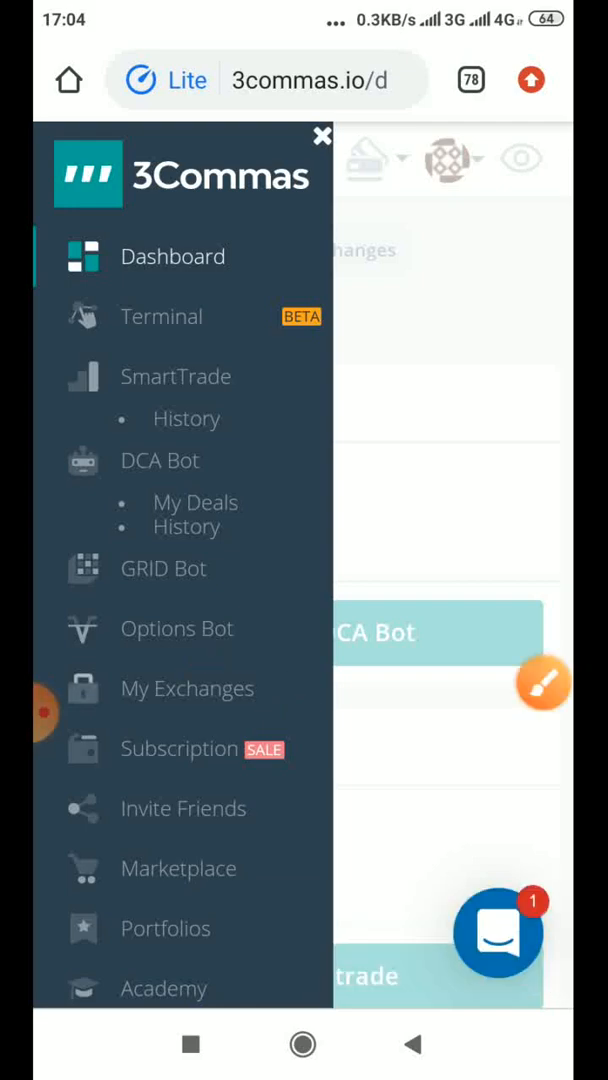
- Open the My Exchanges connection form and start filling the API secret field
{"action": "left_click", "coordinate": [188, 688]}
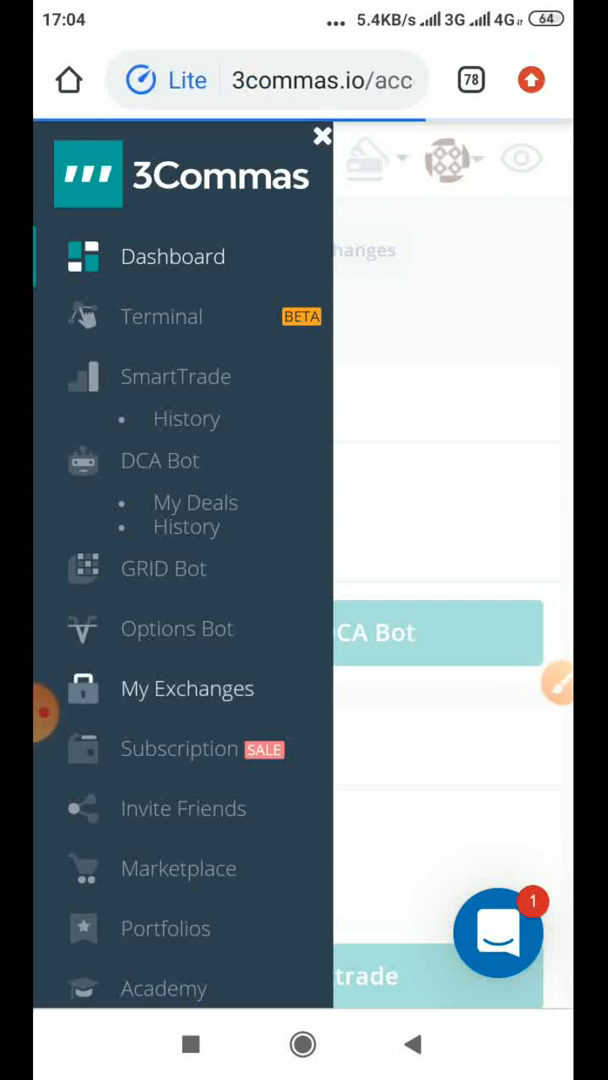
{"action": "left_click", "coordinate": [188, 688]}
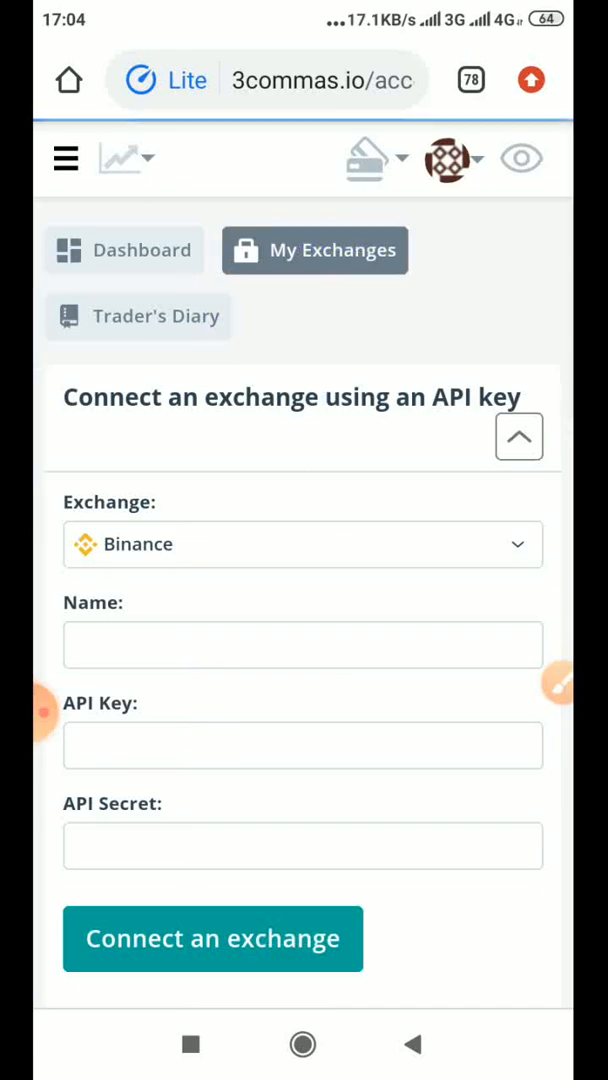
{"action": "left_click", "coordinate": [304, 644]}
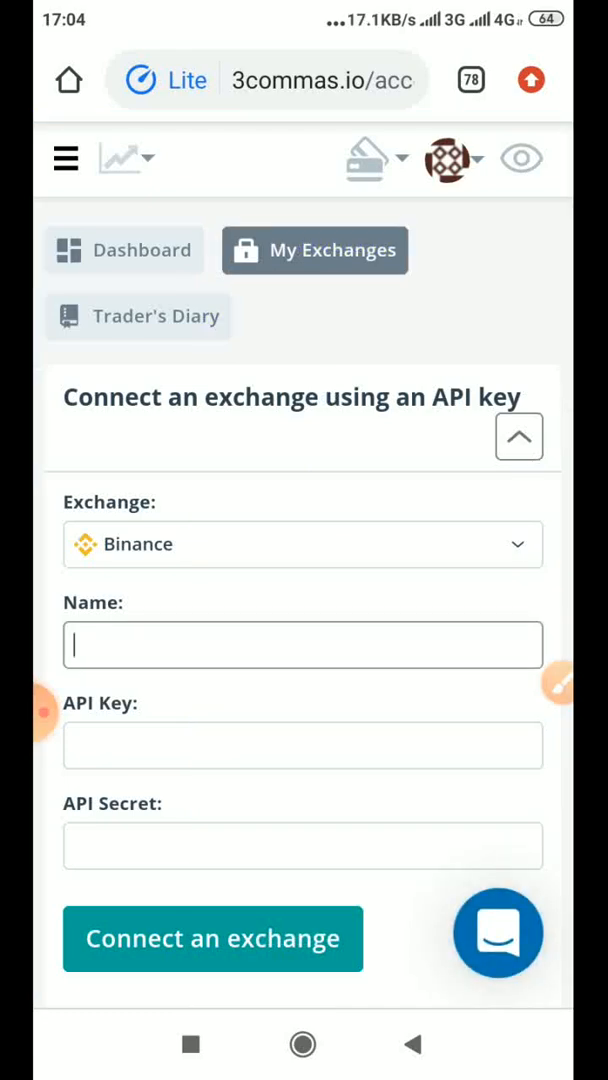
{"action": "left_click", "coordinate": [304, 846]}
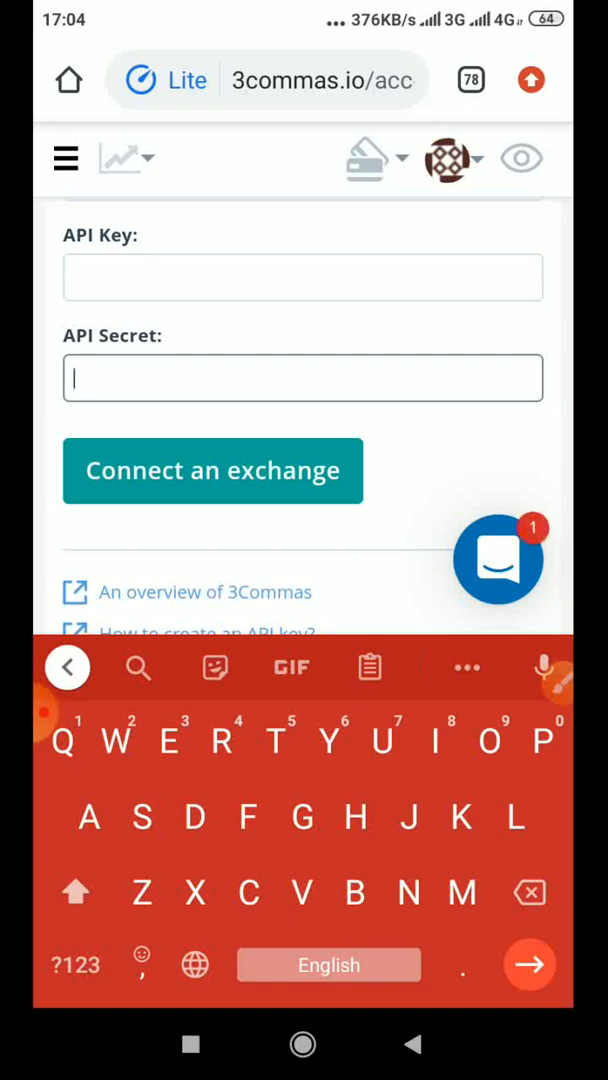
{"action": "type", "text": "p"}
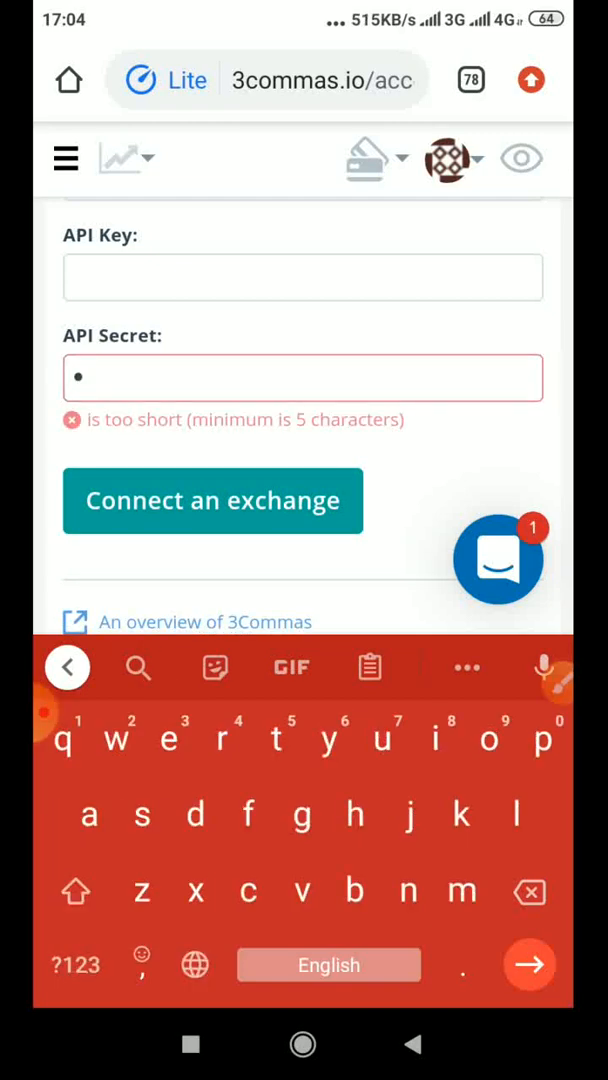
{"action": "type", "text": "••••"}
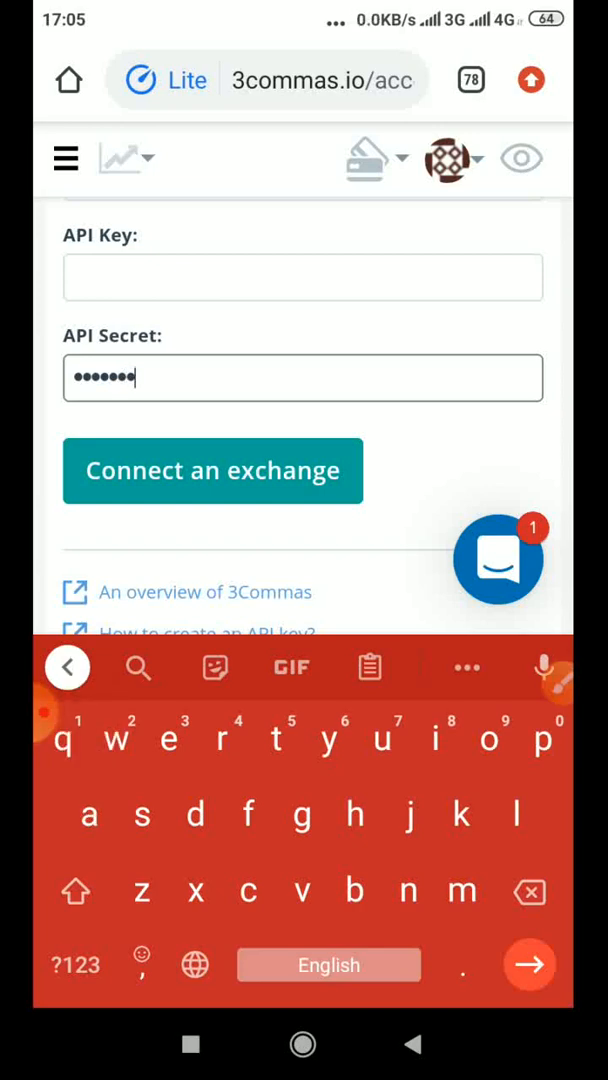
- Name the Binance connection 'Binance Api' in the Name field
{"action": "left_click", "coordinate": [212, 470]}
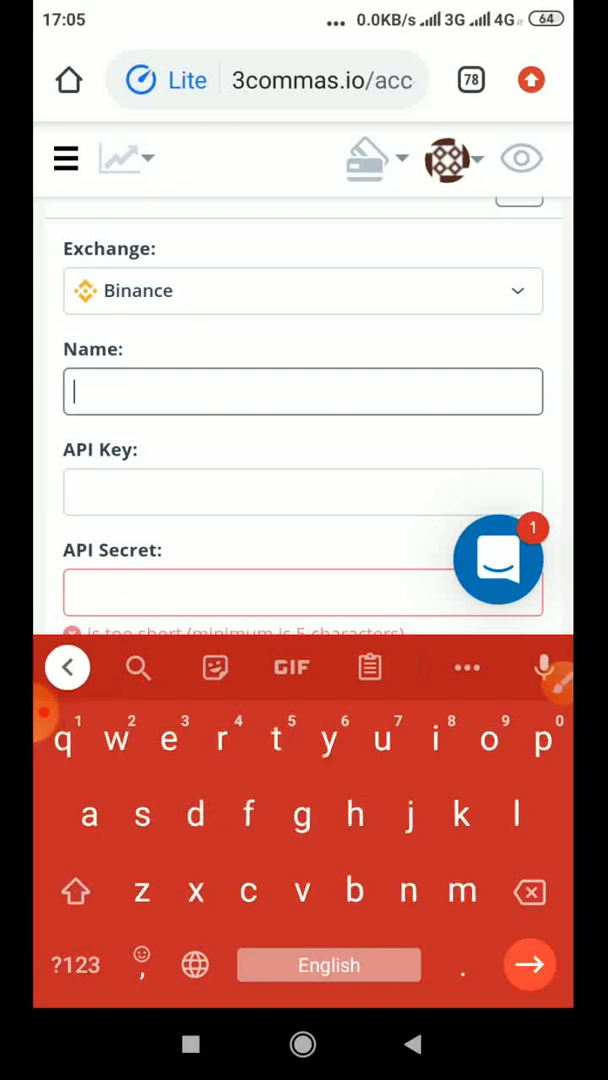
{"action": "left_click", "coordinate": [74, 964]}
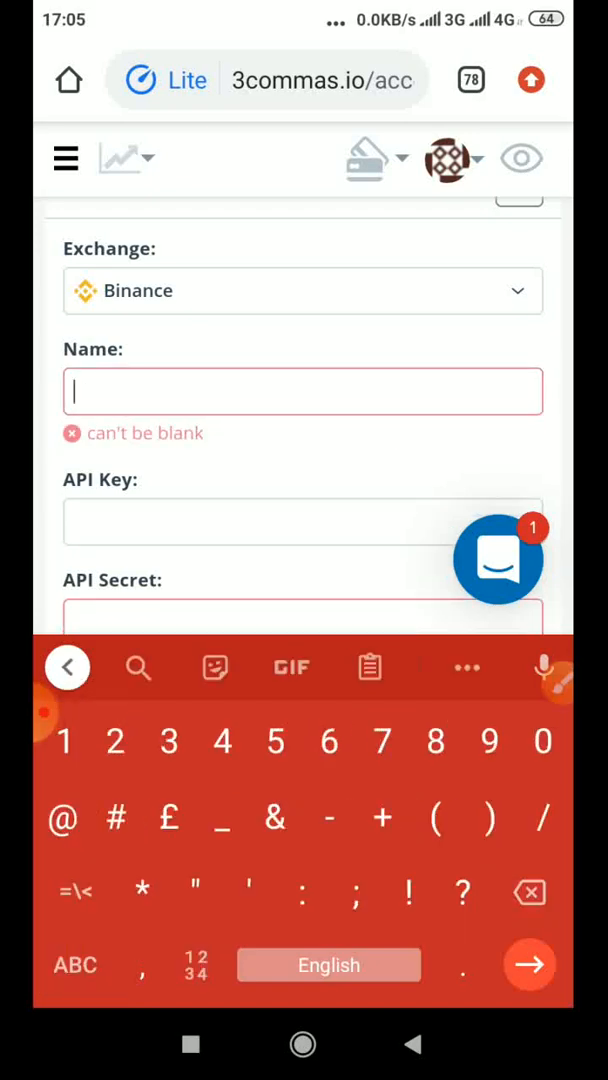
{"action": "type", "text": "Binance"}
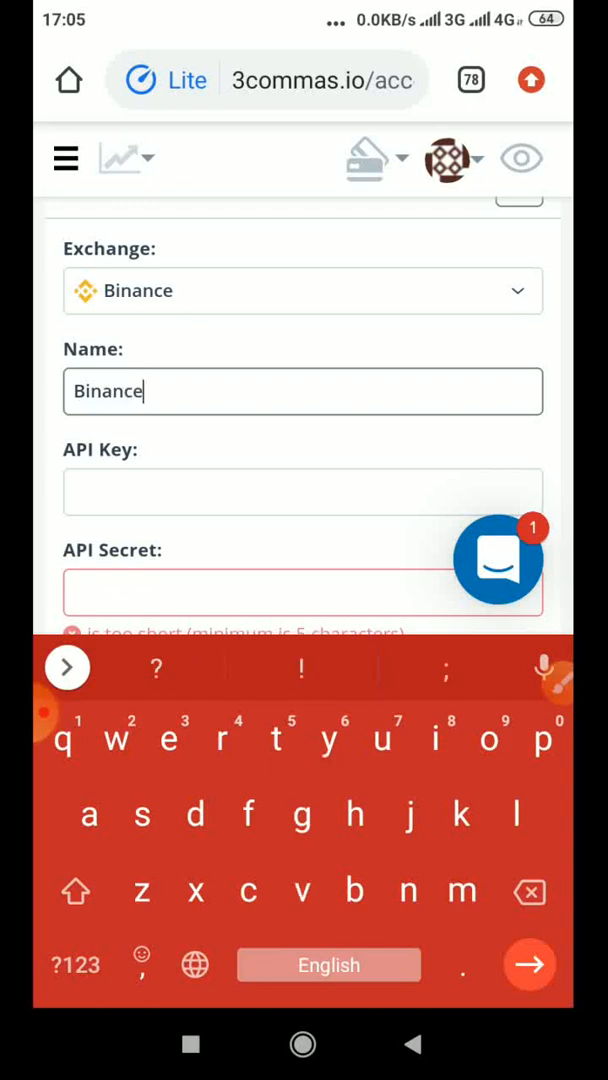
{"action": "type", "text": "Api"}
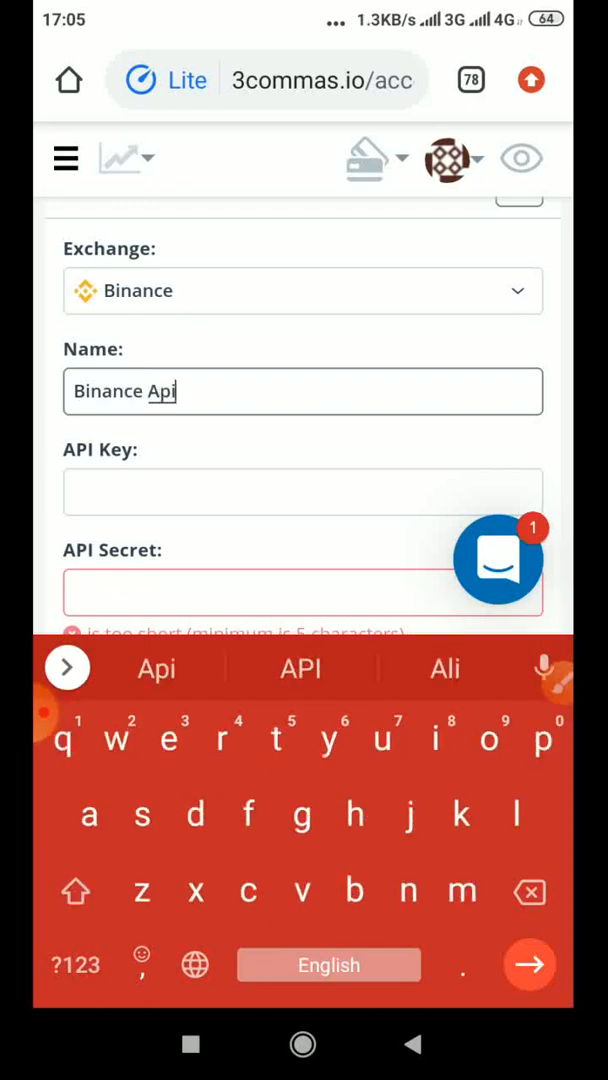
{"action": "scroll", "scroll_direction": "down", "scroll_amount": 3}
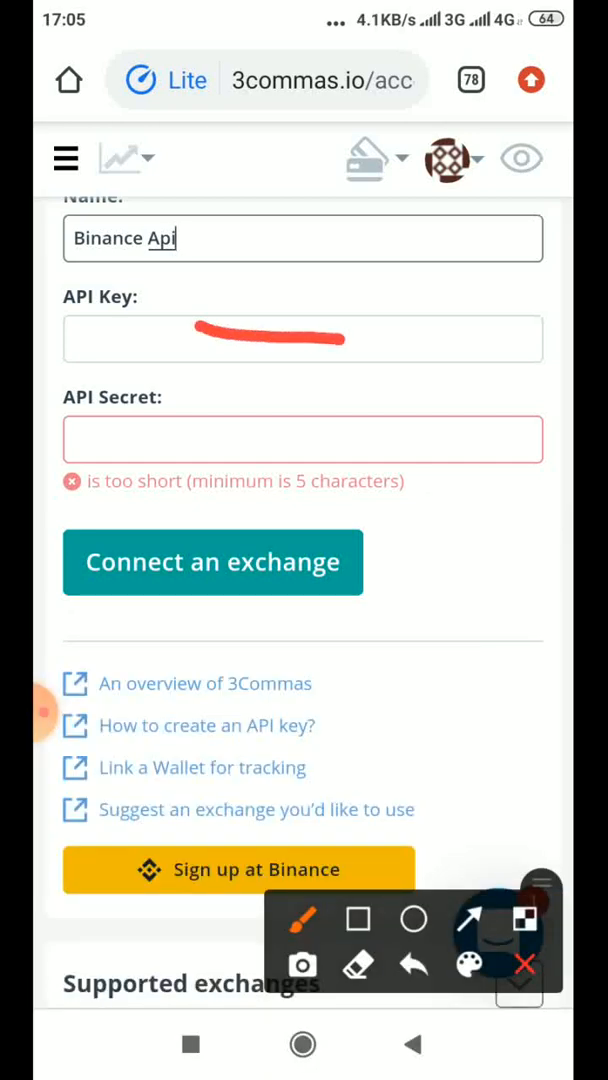
{"action": "left_click_drag", "start_coordinate": [220, 436], "coordinate": [330, 436]}
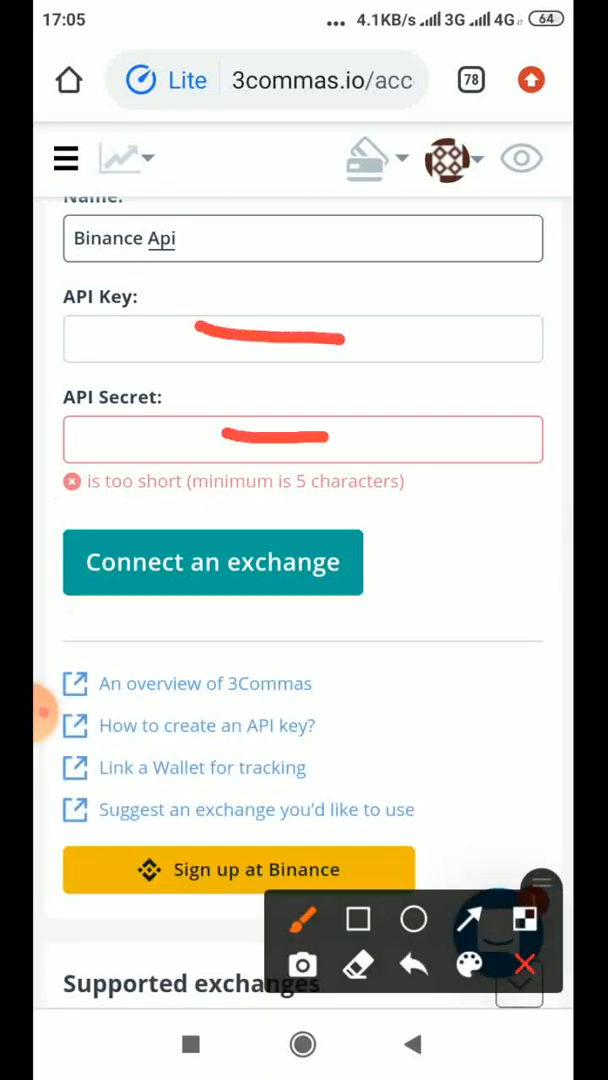
{"action": "left_click_drag", "start_coordinate": [350, 500], "coordinate": [430, 570]}
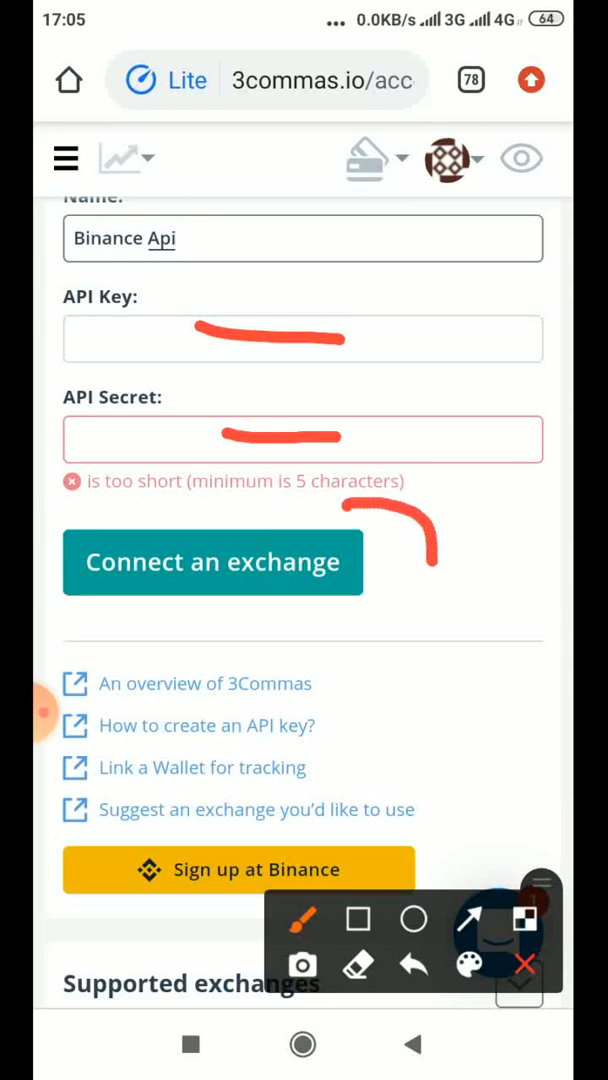
{"action": "left_click_drag", "start_coordinate": [430, 520], "coordinate": [190, 650]}
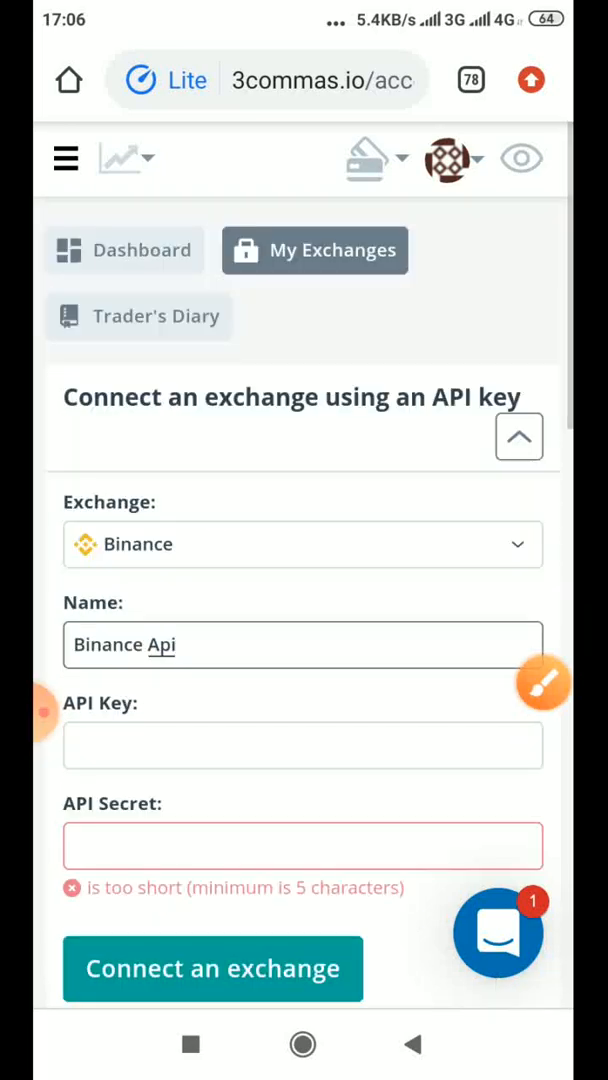
{"action": "scroll", "scroll_direction": "down", "scroll_amount": 3}
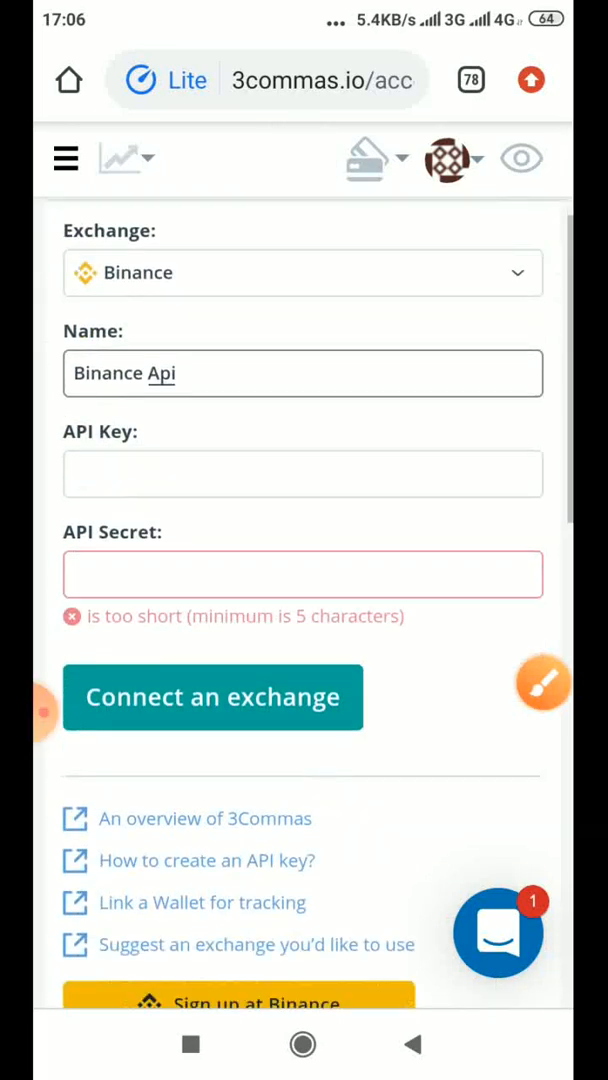
{"action": "left_click", "coordinate": [212, 696]}
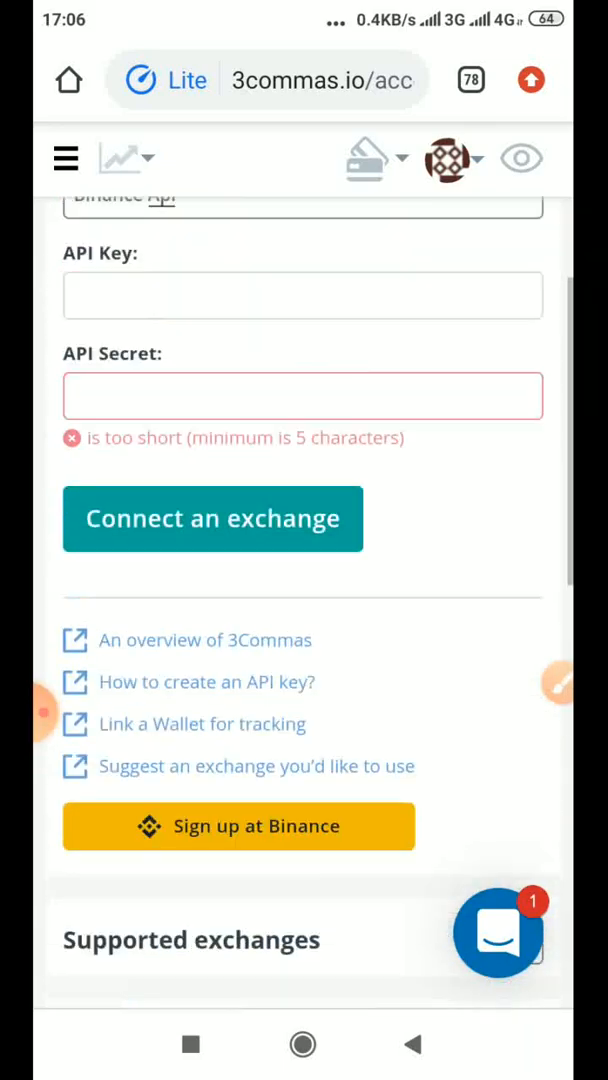
{"action": "scroll", "scroll_direction": "up", "scroll_amount": 3}
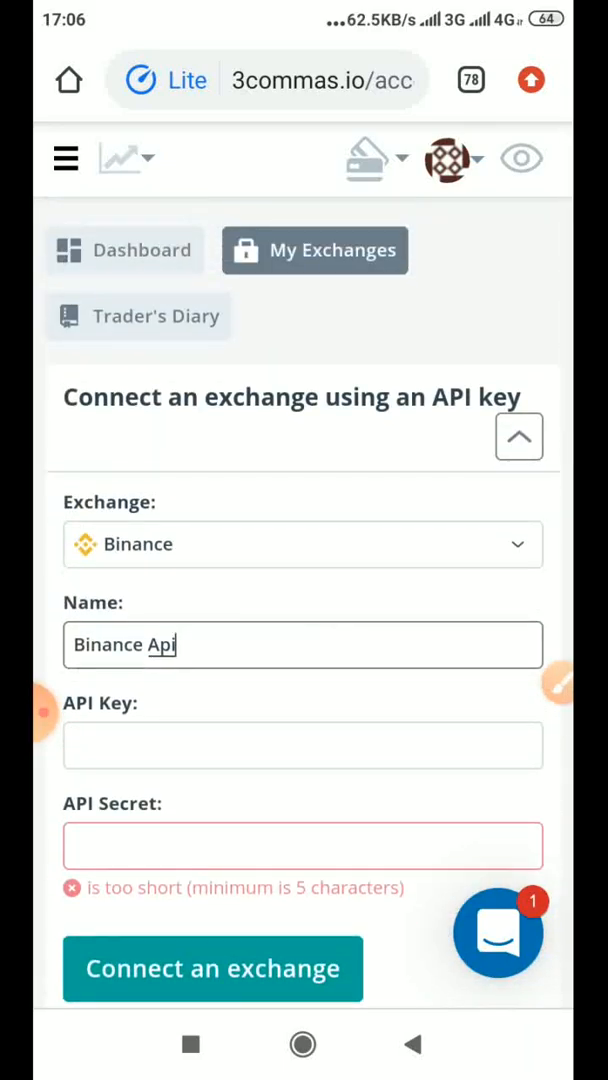